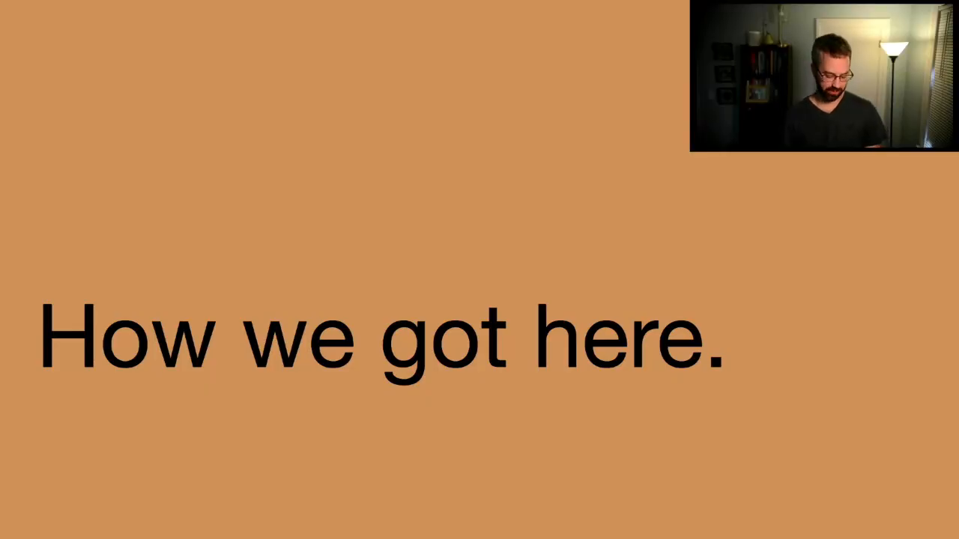
key(Right)
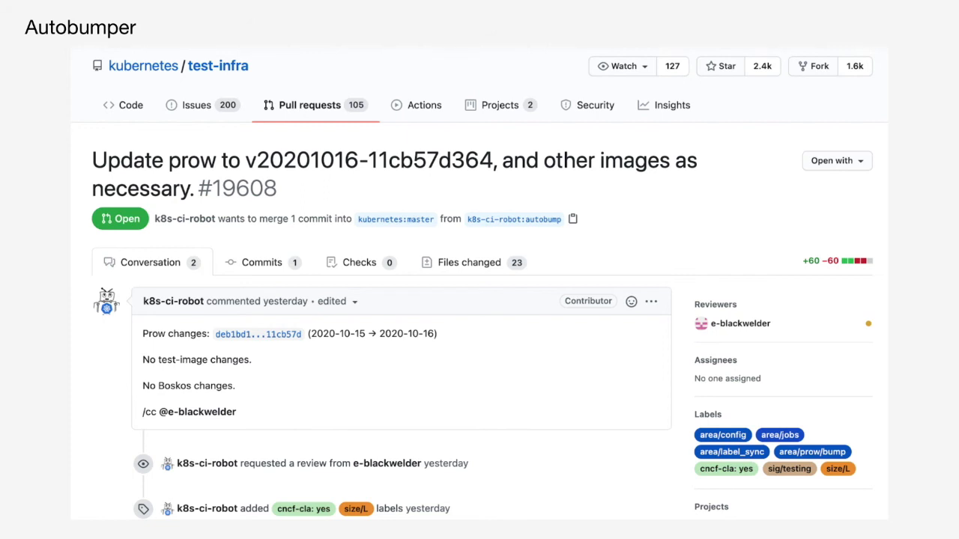
click(469, 262)
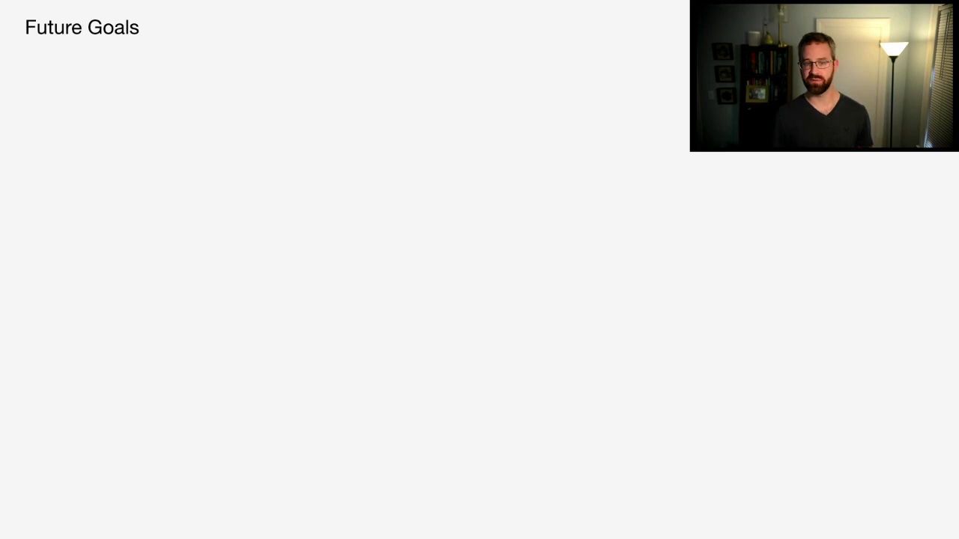
key(Right)
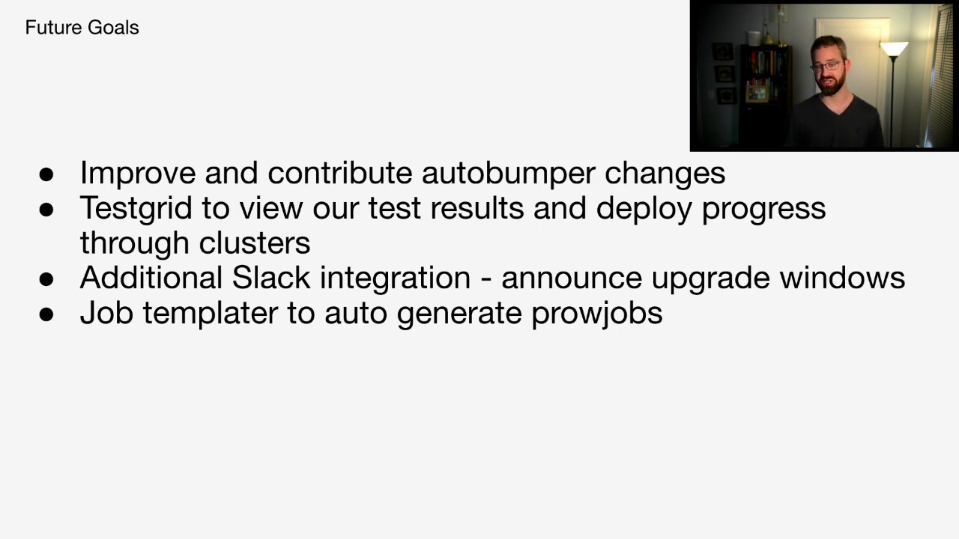
key(right)
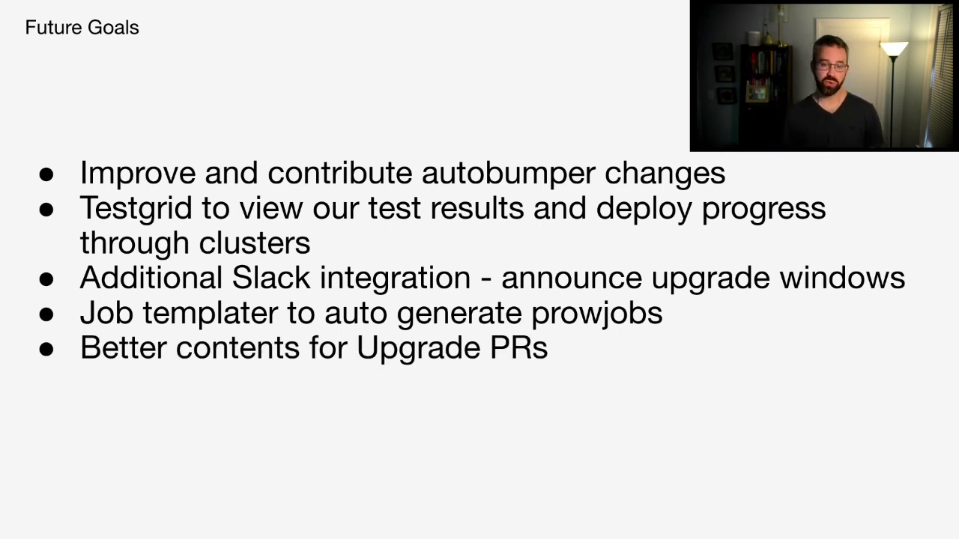